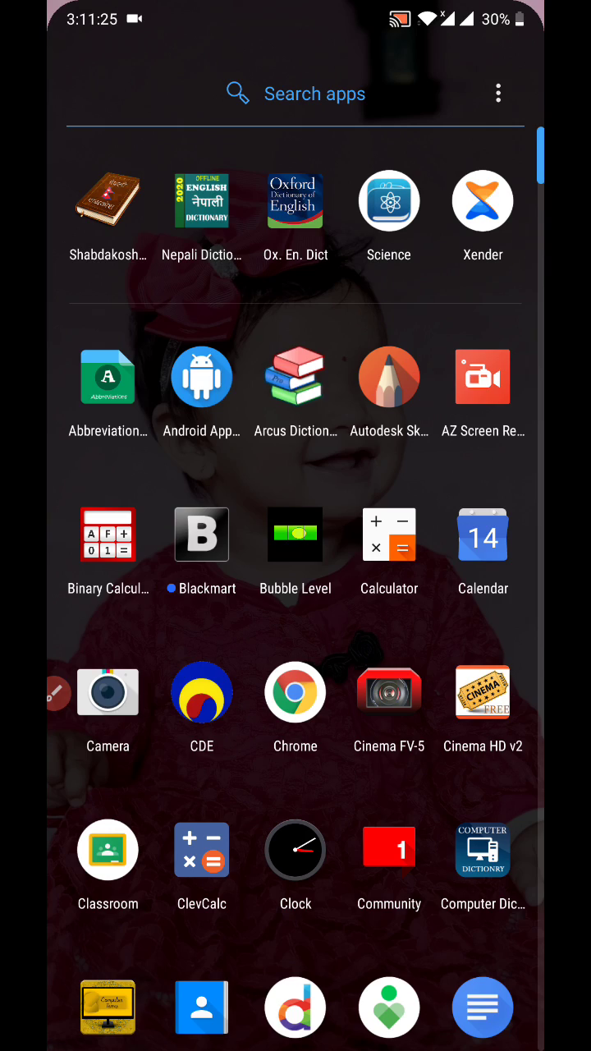
# Step: Scroll the app drawer to the end of the list to reveal Zoom
pyautogui.scroll(-3)
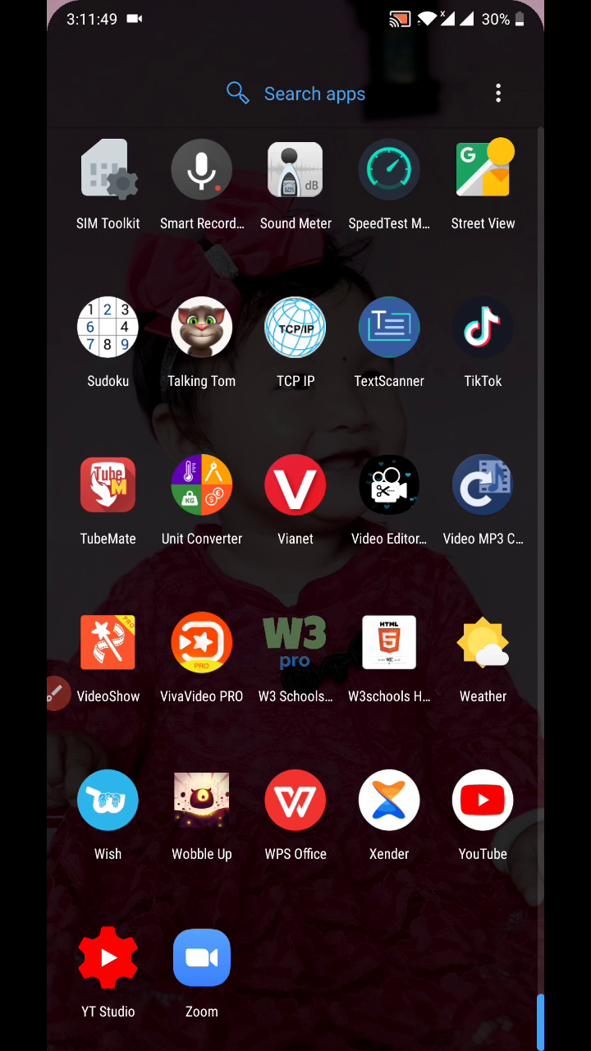
# Step: Launch Zoom and go to its Settings page with Contacts, Meeting, Chat and About
pyautogui.click(201, 957)
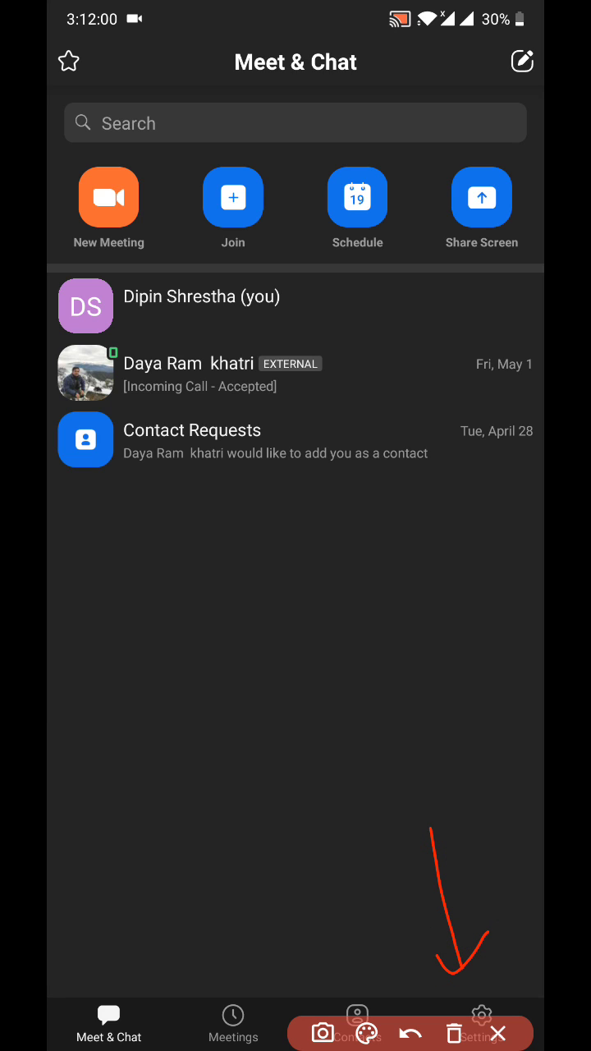
pyautogui.click(481, 1018)
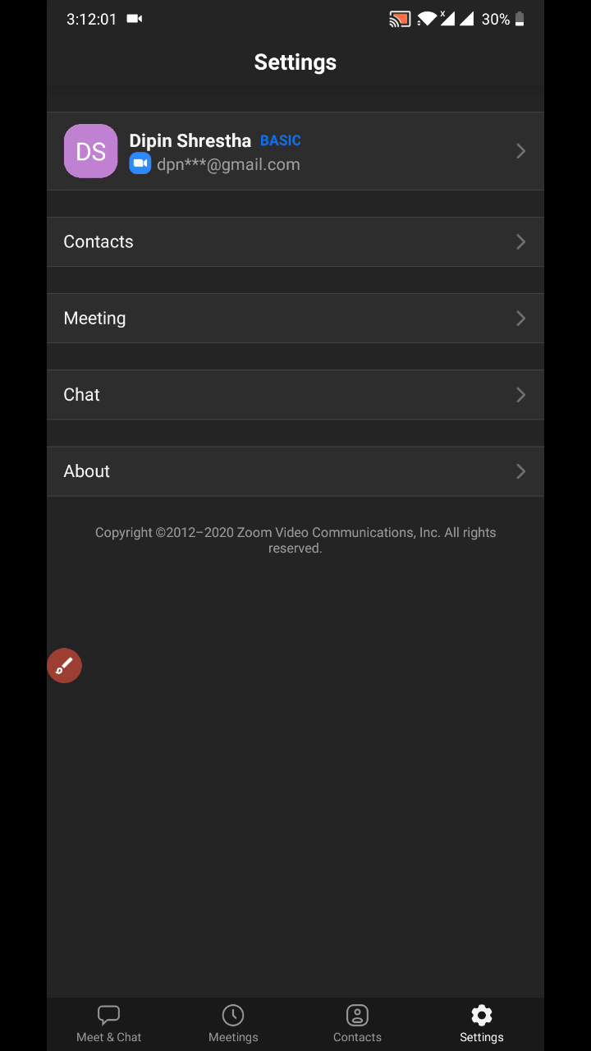
pyautogui.click(64, 666)
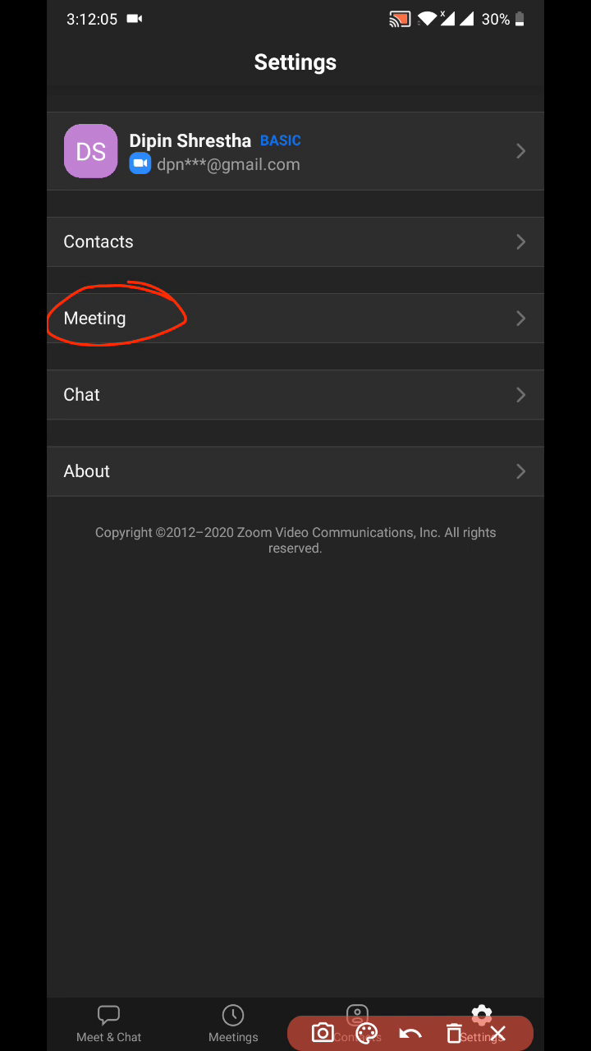
pyautogui.click(499, 1033)
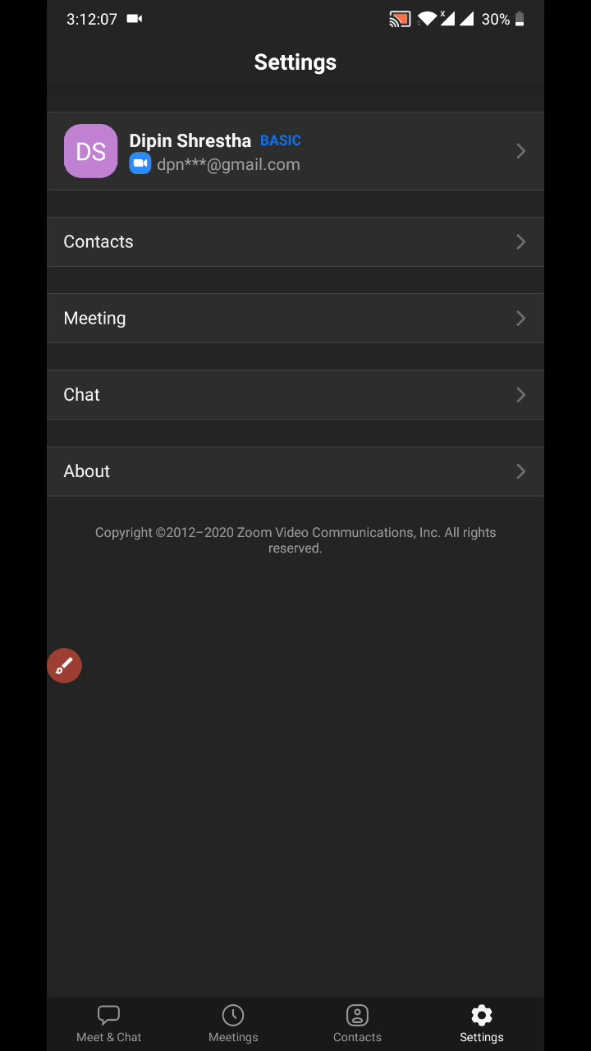
# Step: Toggle Use Original Sound off and back on in Meeting settings, then return
pyautogui.click(295, 318)
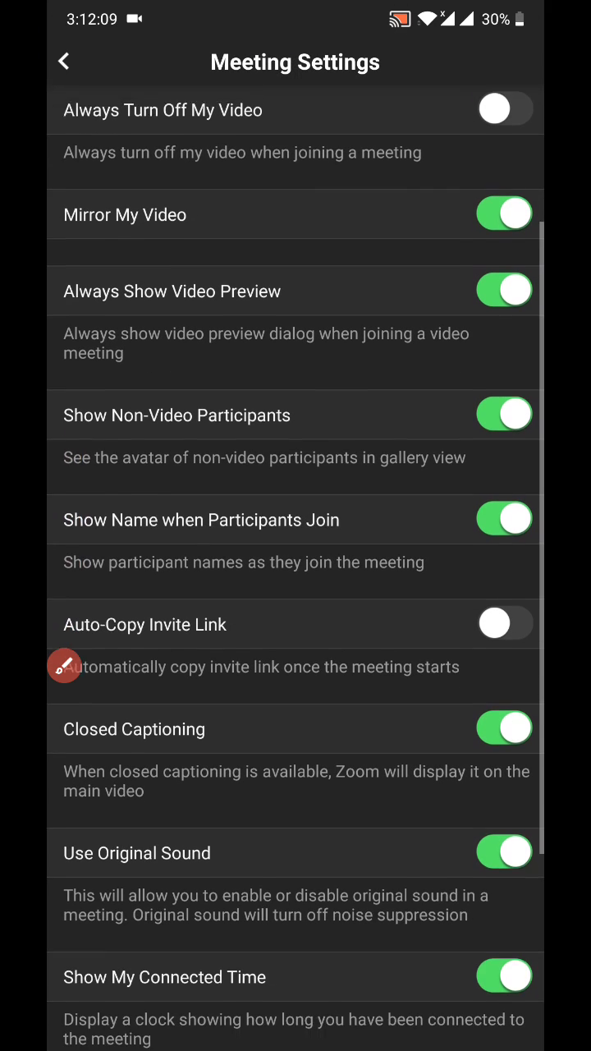
pyautogui.scroll(-3)
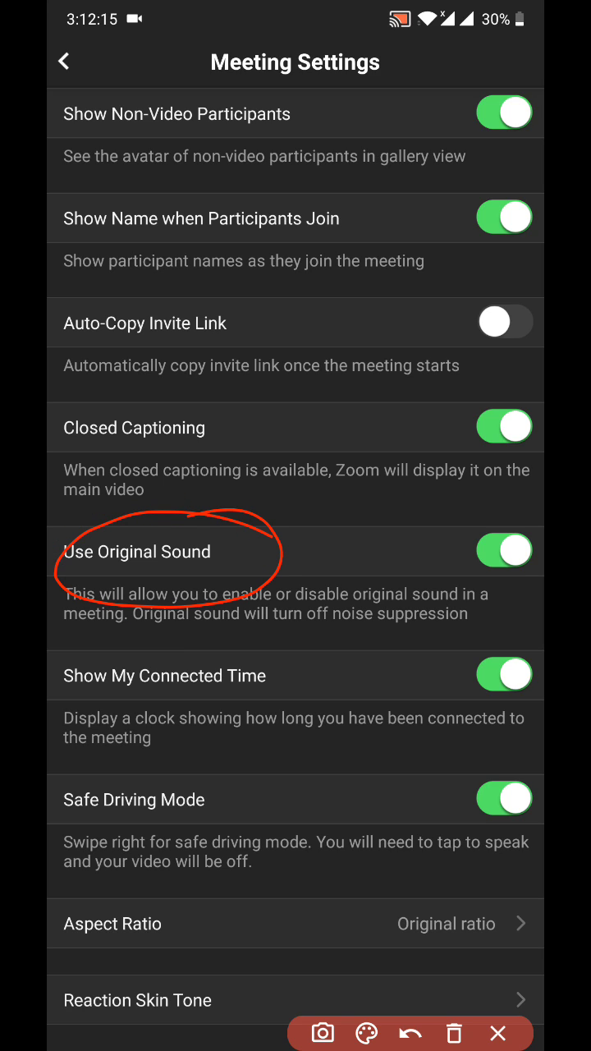
pyautogui.click(504, 551)
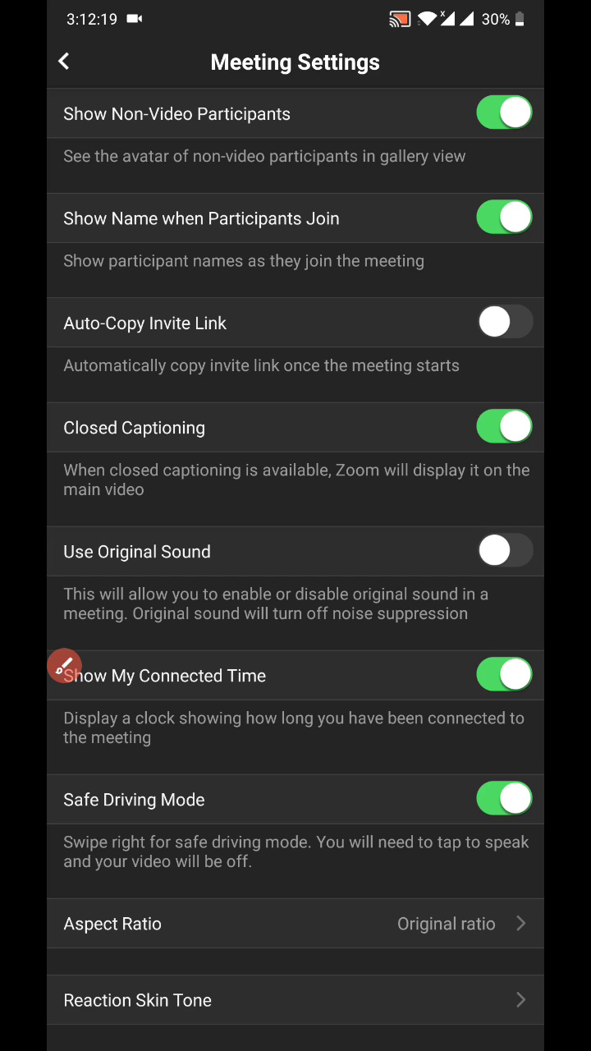
pyautogui.click(504, 551)
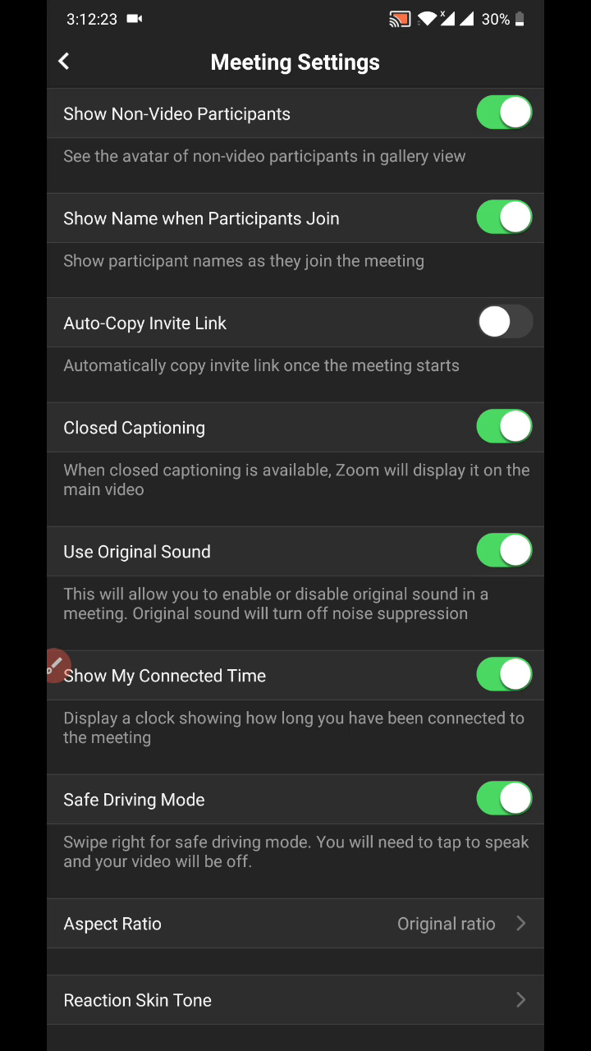
pyautogui.click(63, 62)
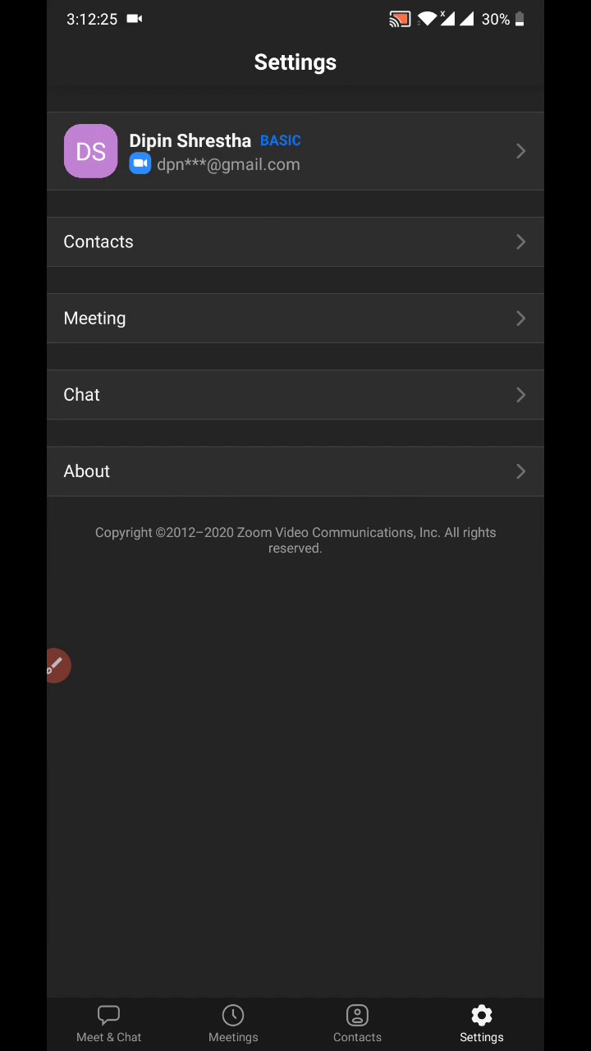
# Step: Start a new meeting from Meet & Chat via New Meeting
pyautogui.click(108, 1025)
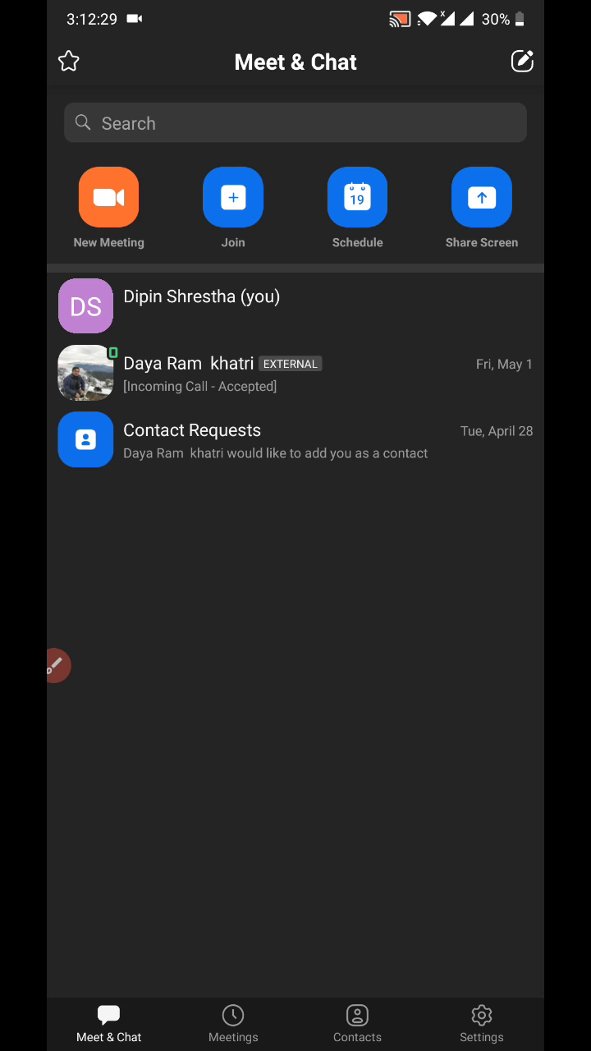
pyautogui.click(108, 197)
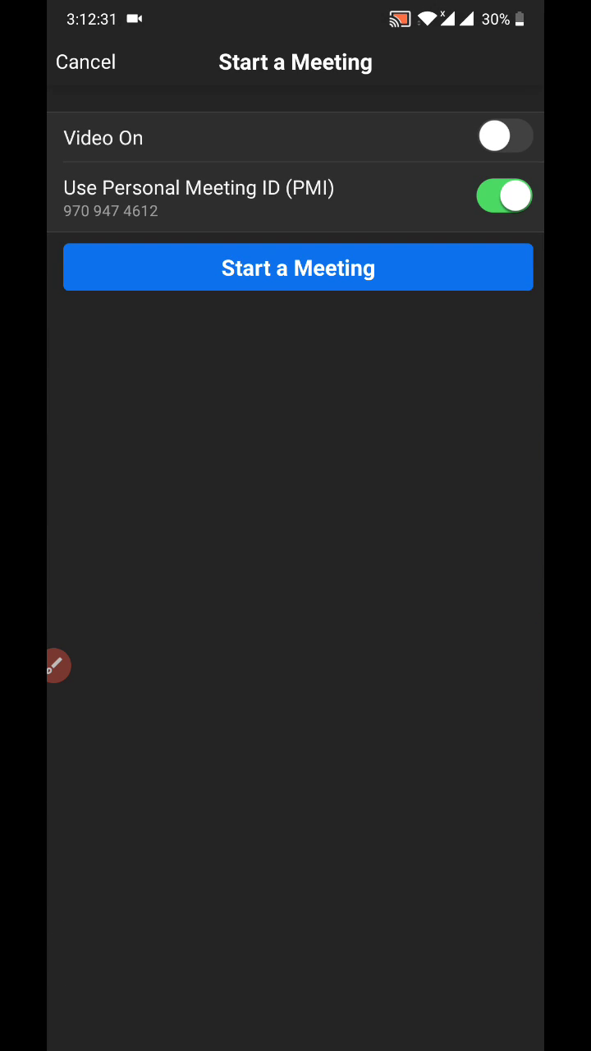
pyautogui.click(298, 268)
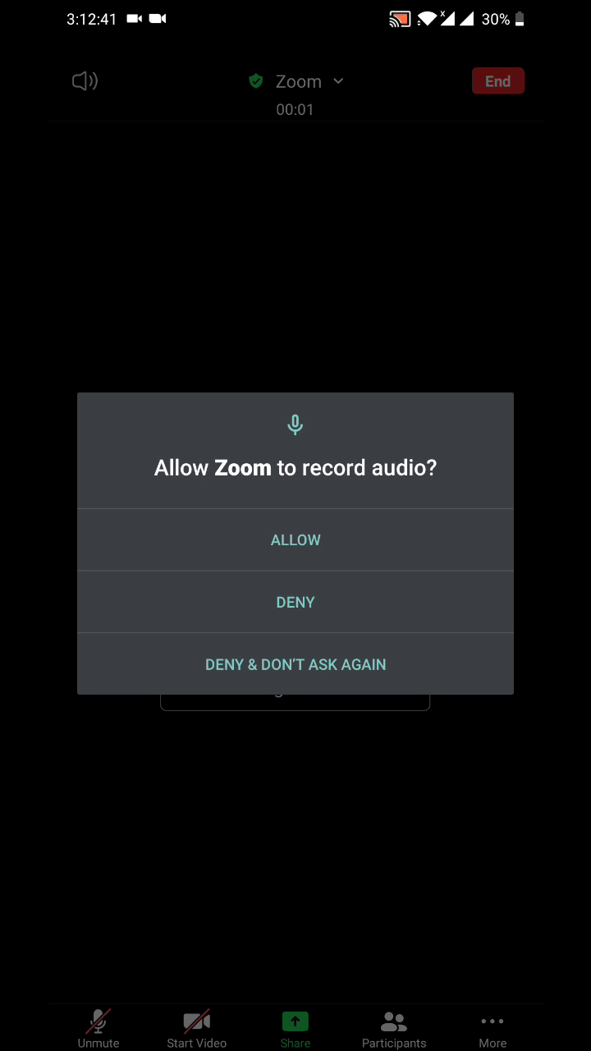
# Step: Allow Zoom to record audio, then hide and reshow the meeting controls
pyautogui.click(295, 540)
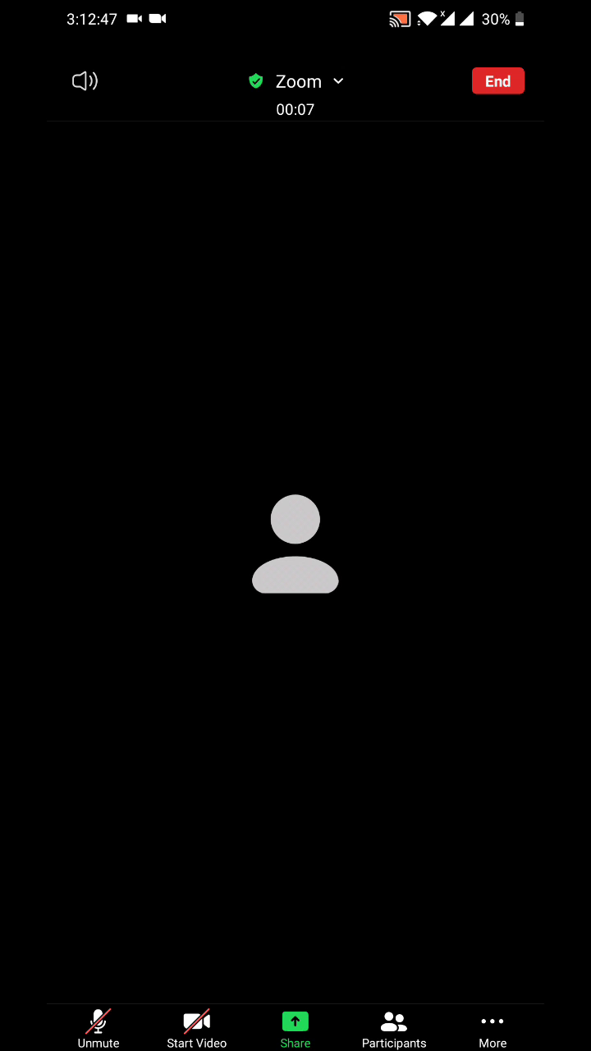
pyautogui.click(295, 1027)
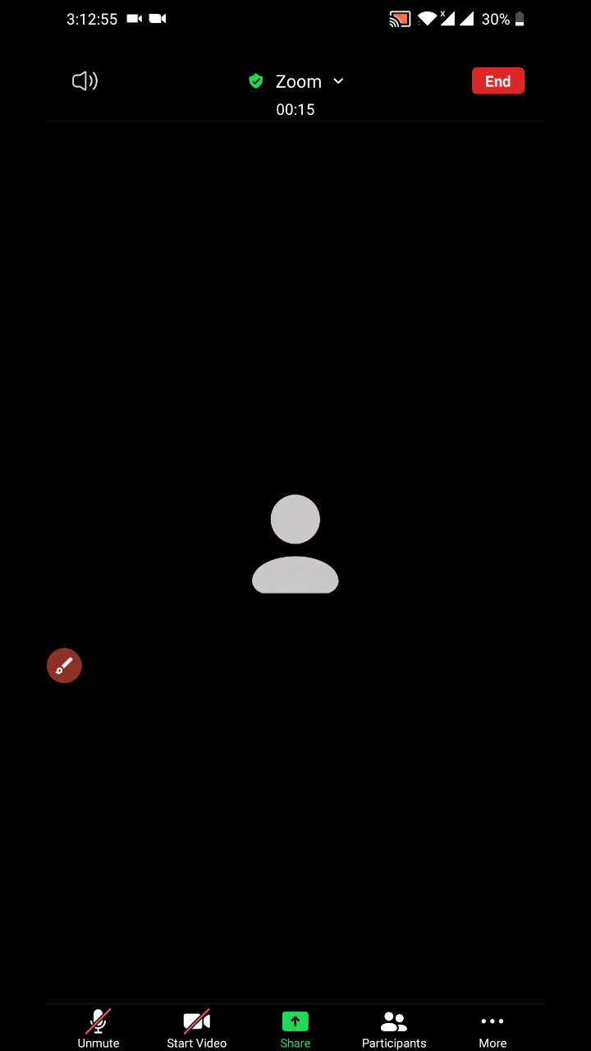
pyautogui.click(493, 1037)
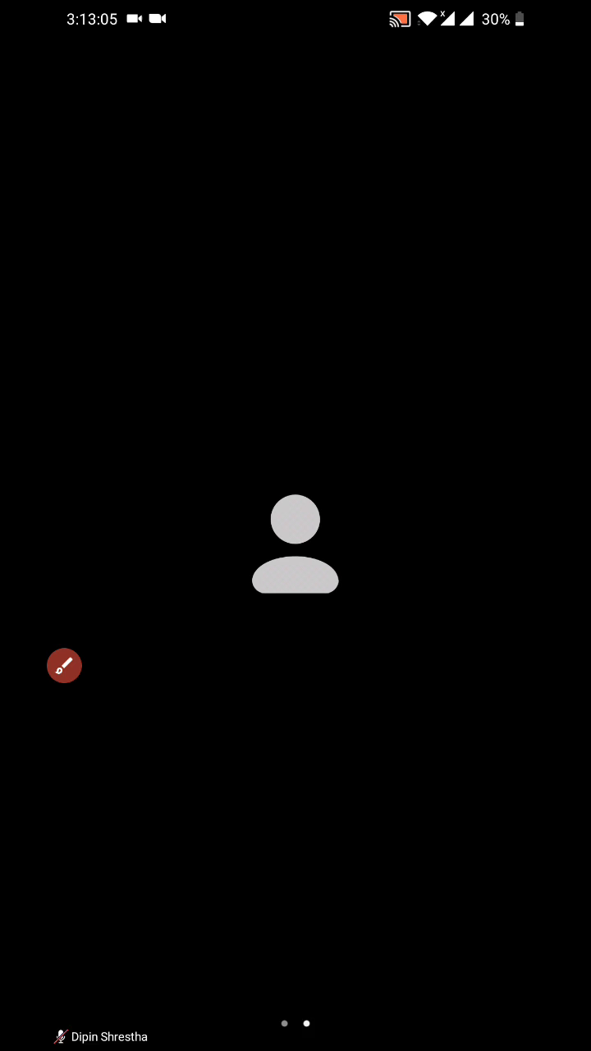
pyautogui.click(295, 526)
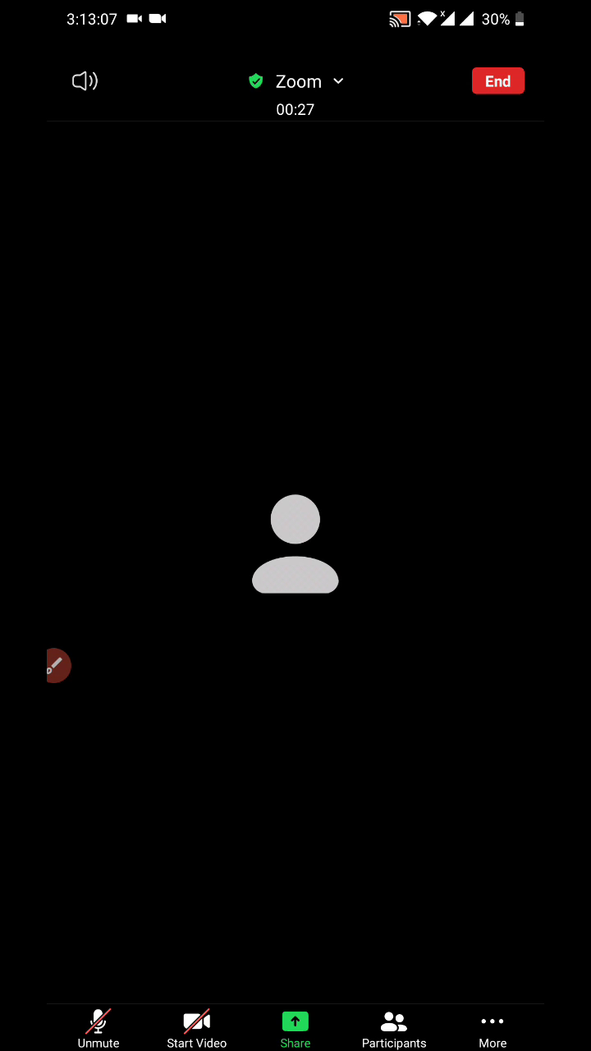
# Step: Share the phone screen and accept the casting warning with START NOW
pyautogui.click(295, 1027)
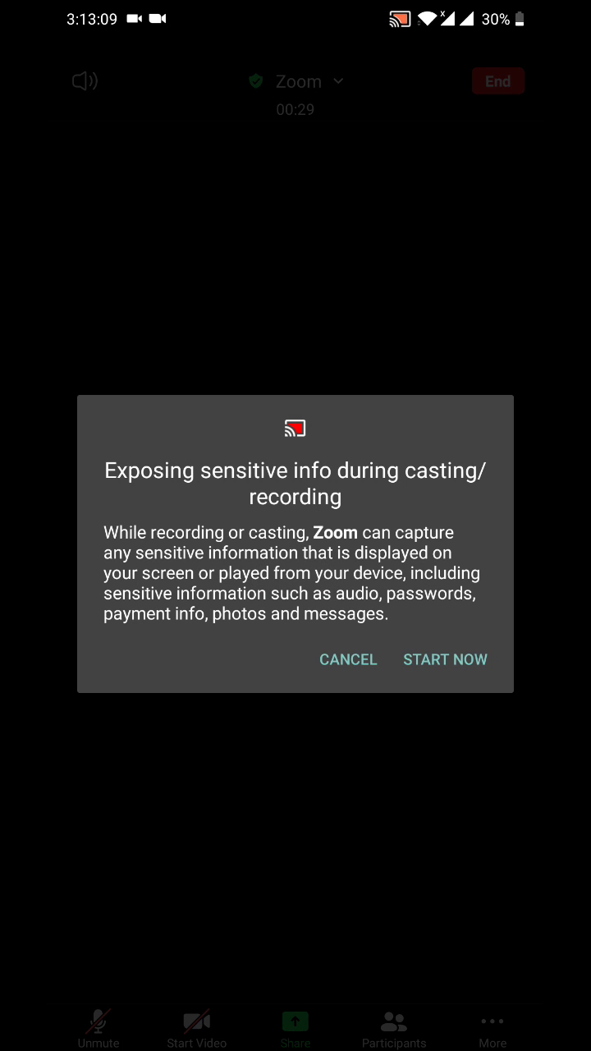
pyautogui.click(445, 660)
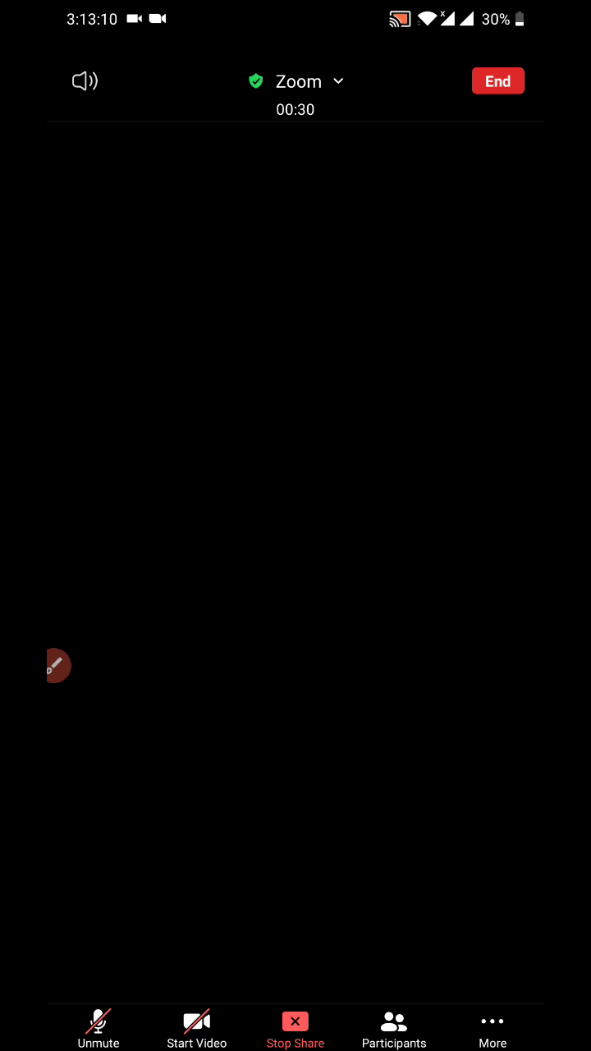